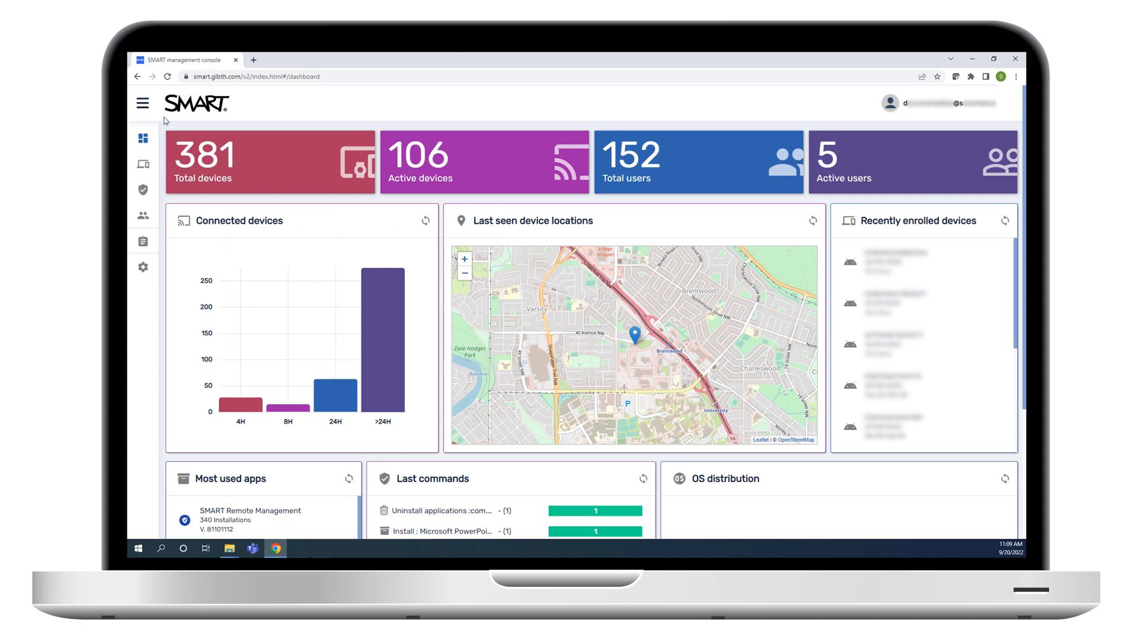
- Preview the finished screen-share setting, then return to the console login page with credentials filled in
click(143, 103)
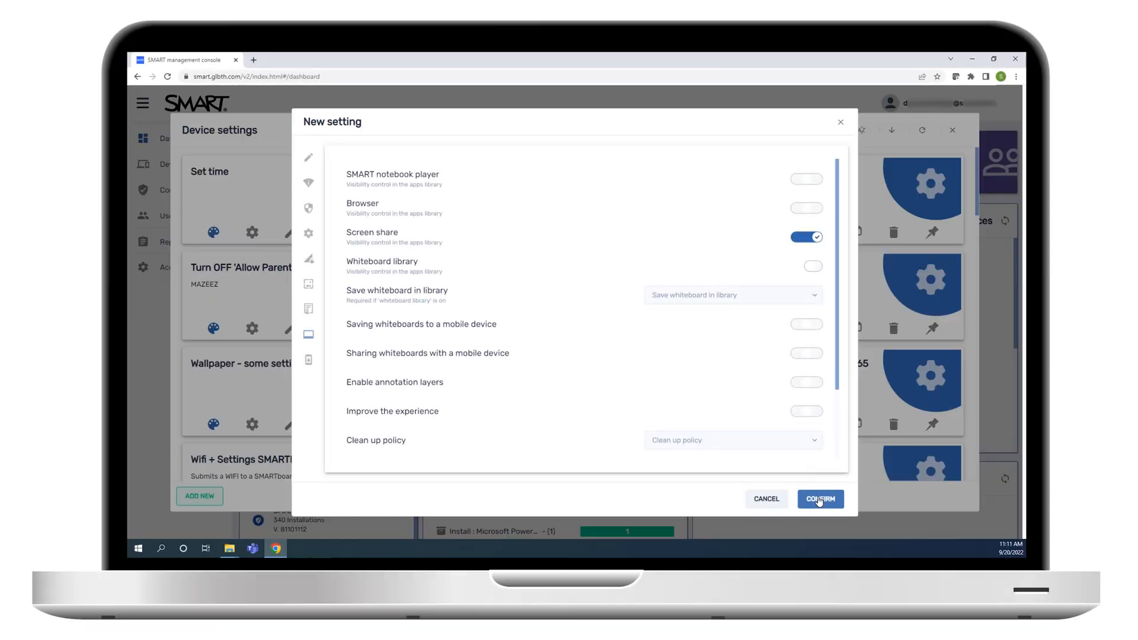
click(821, 499)
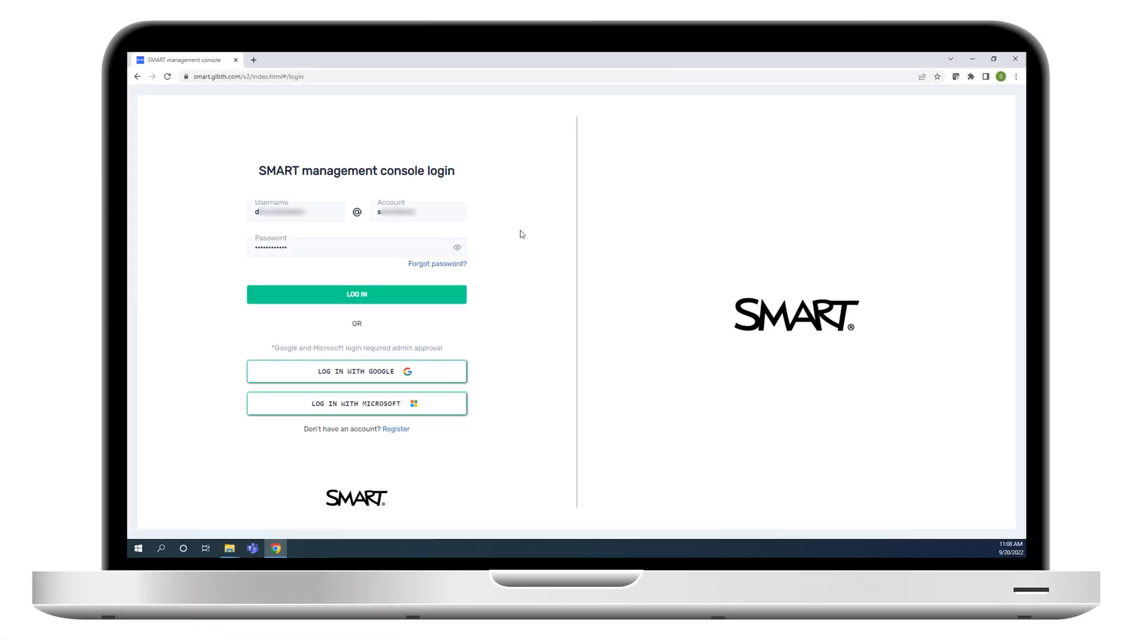
- Sign in, expand the side menu, and list the Repositories item types
click(357, 294)
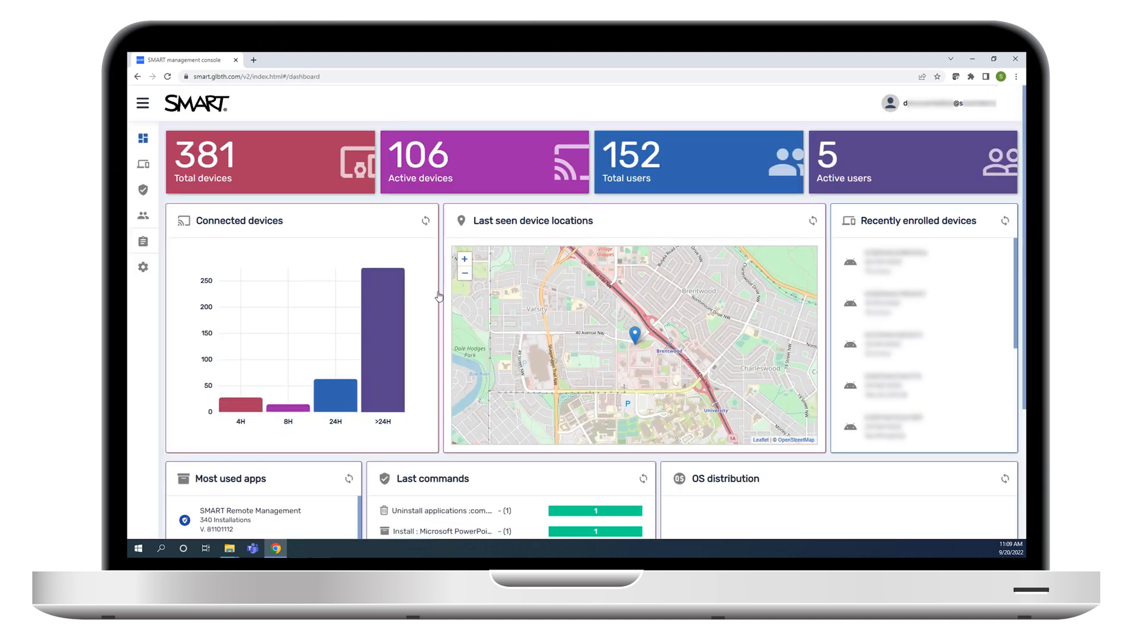
click(142, 103)
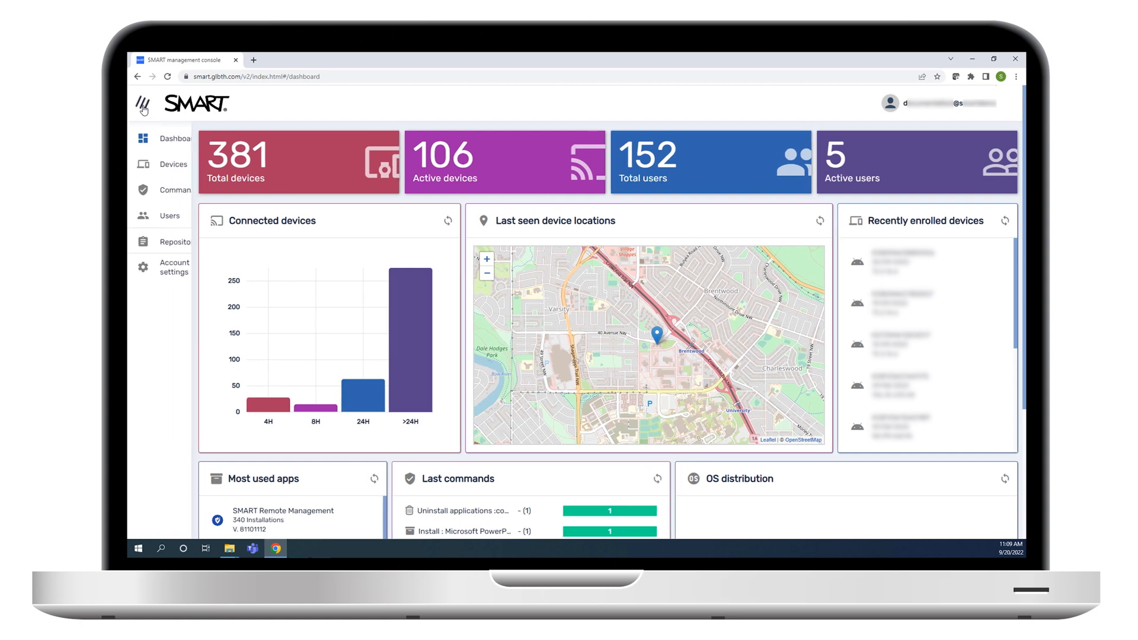
click(143, 103)
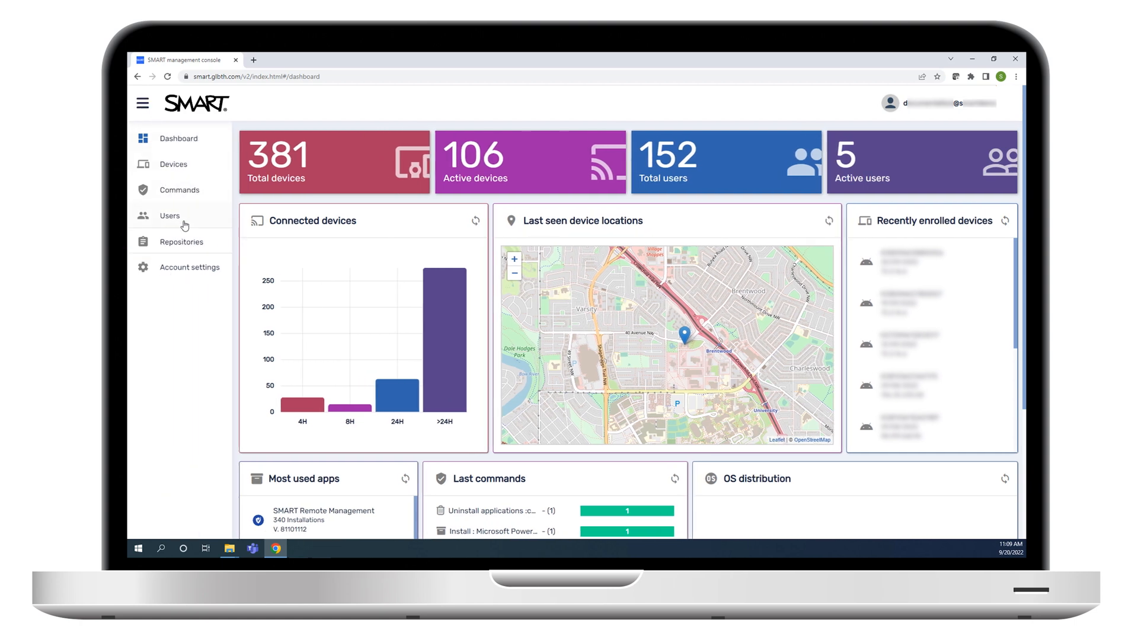
click(181, 241)
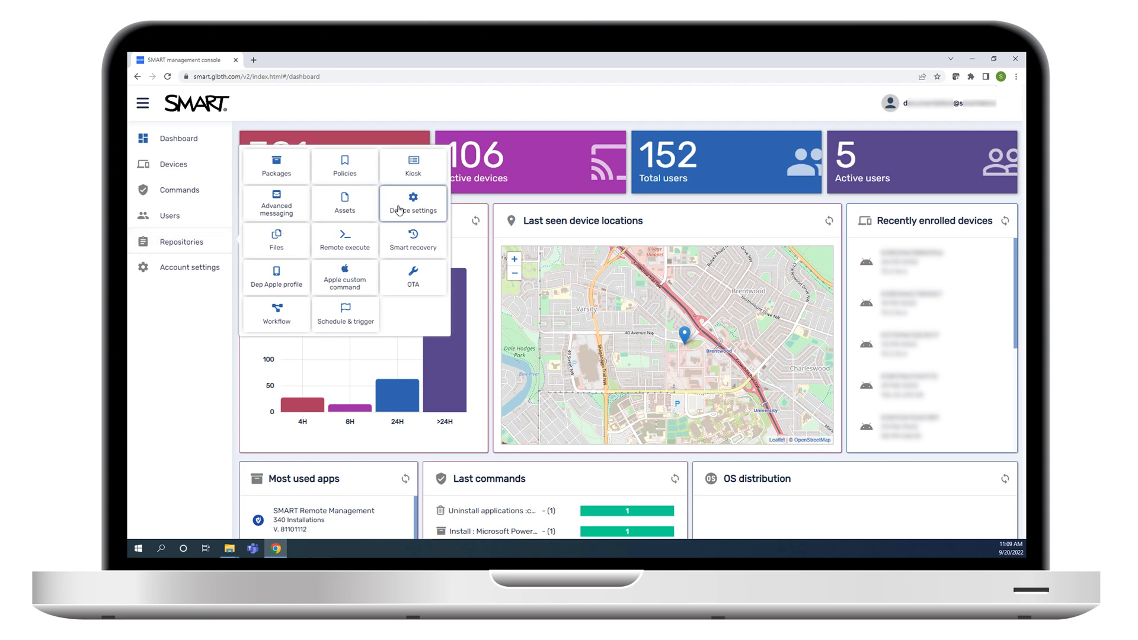
- Open the Device settings repository and add a new blank setting
click(413, 203)
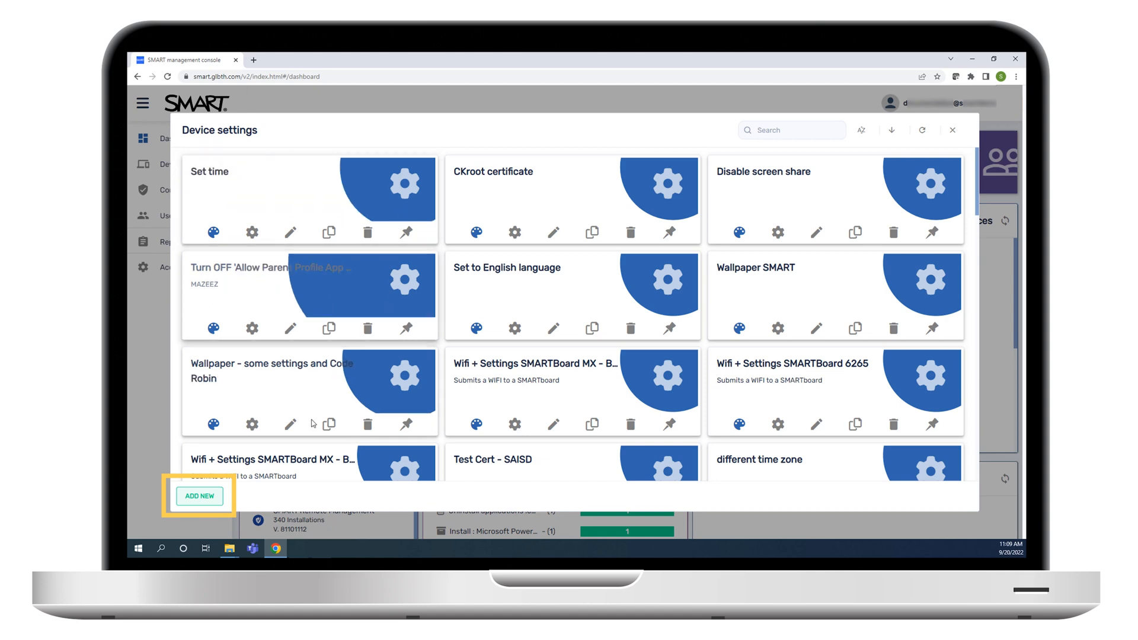
click(200, 497)
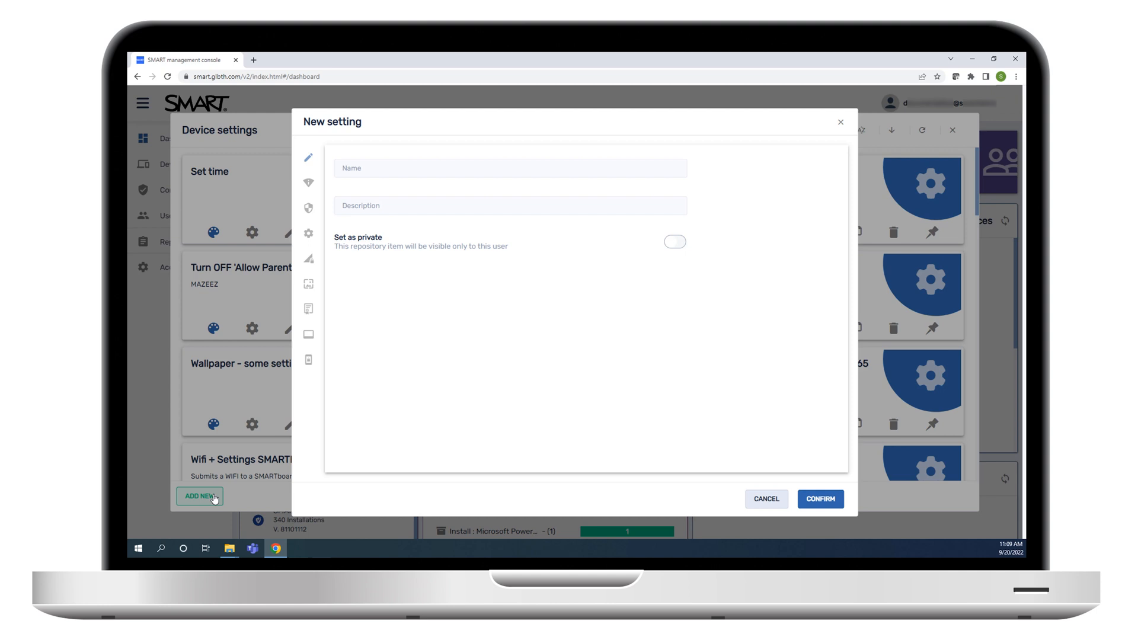
mouse_move(308, 362)
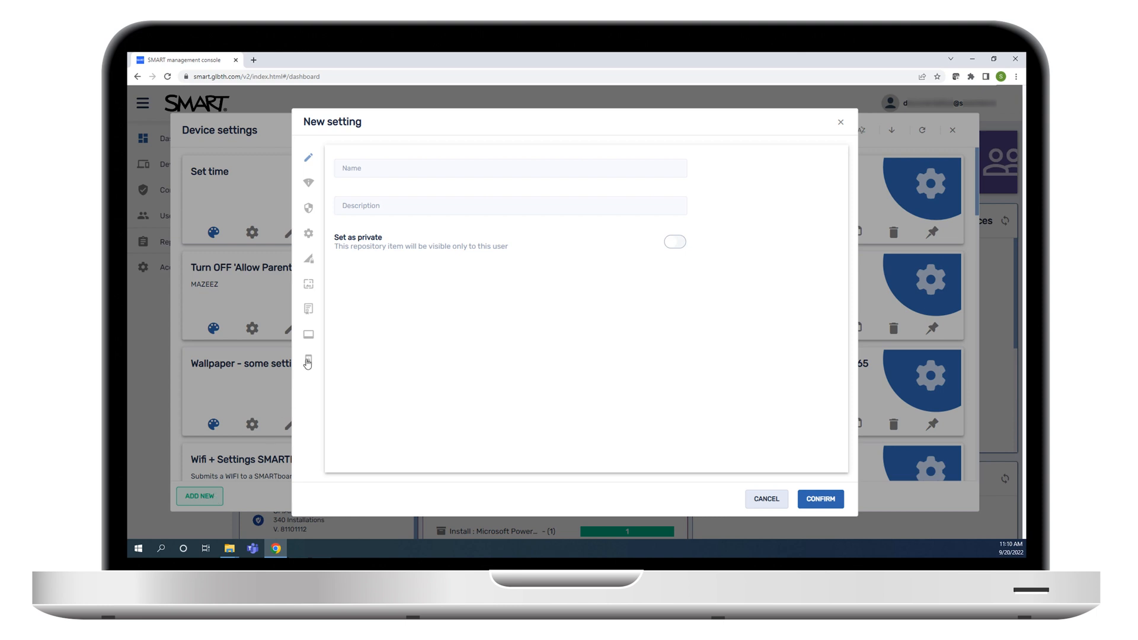
- Enter 'Enable Screen Share' as the new device setting's name
click(509, 167)
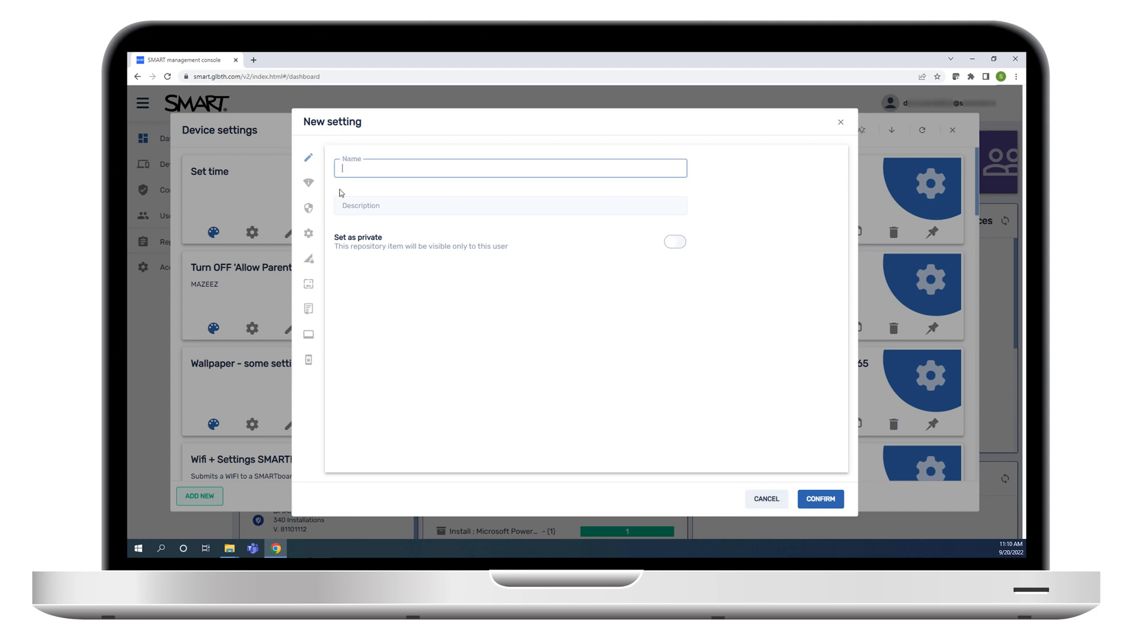
text(Enable Screen Share)
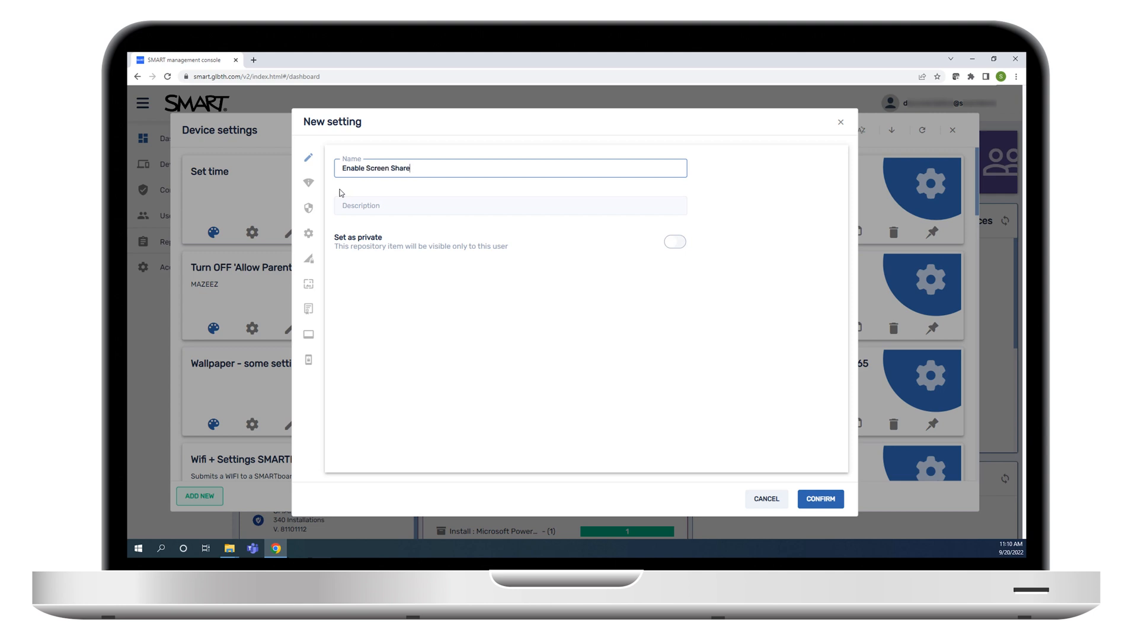
click(308, 334)
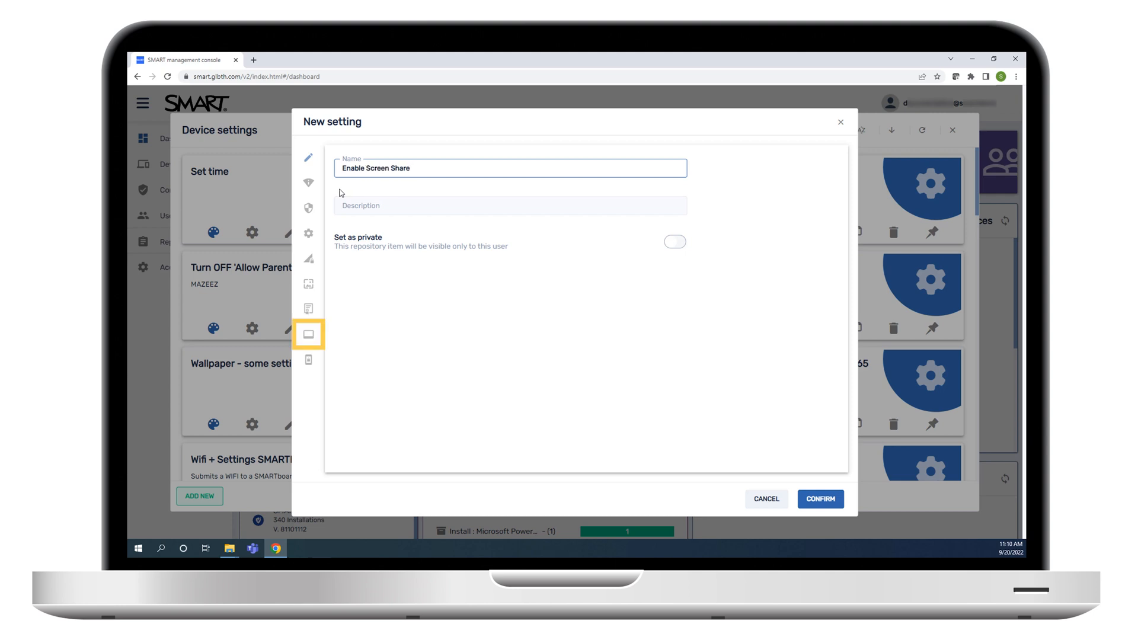
- In the apps library visibility options, cycle the Screen share toggle until it is on
click(308, 335)
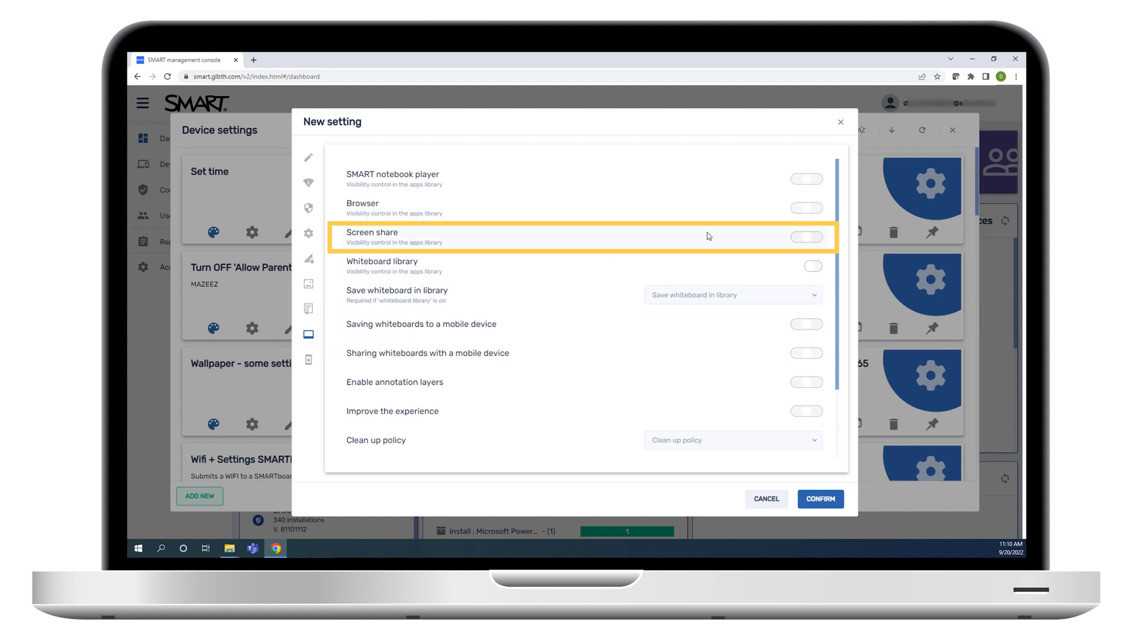
click(805, 237)
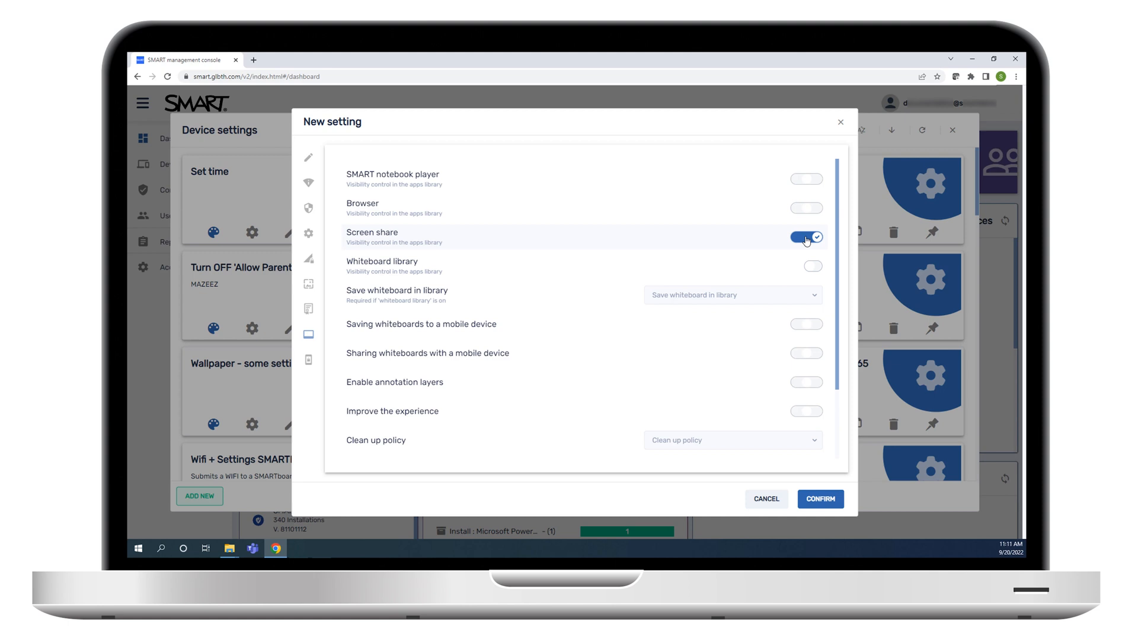
click(805, 236)
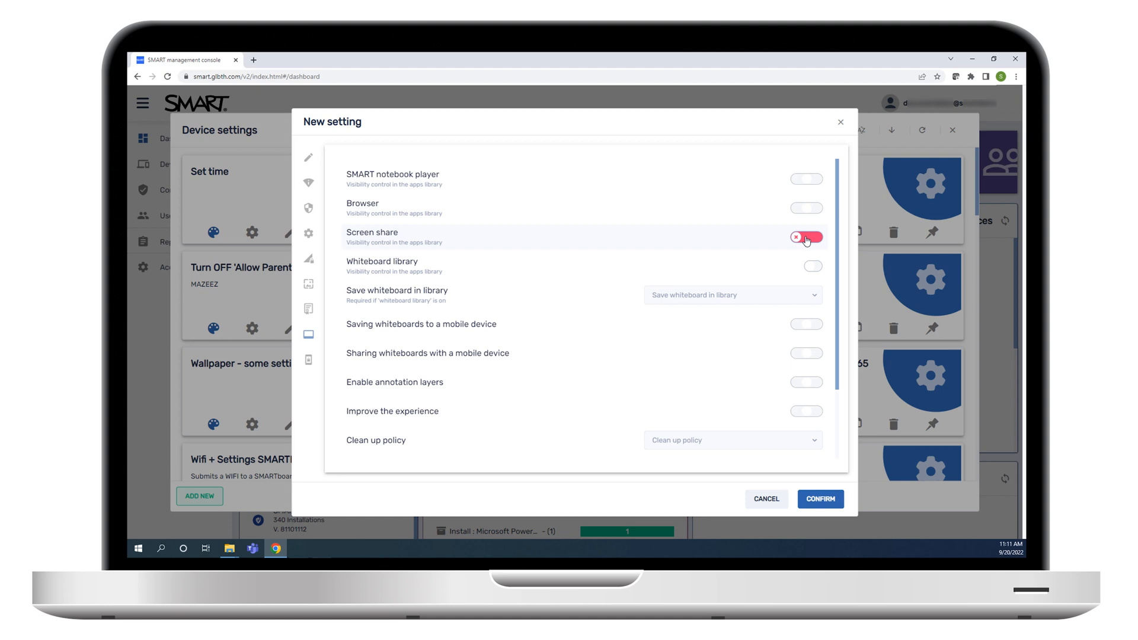
click(805, 237)
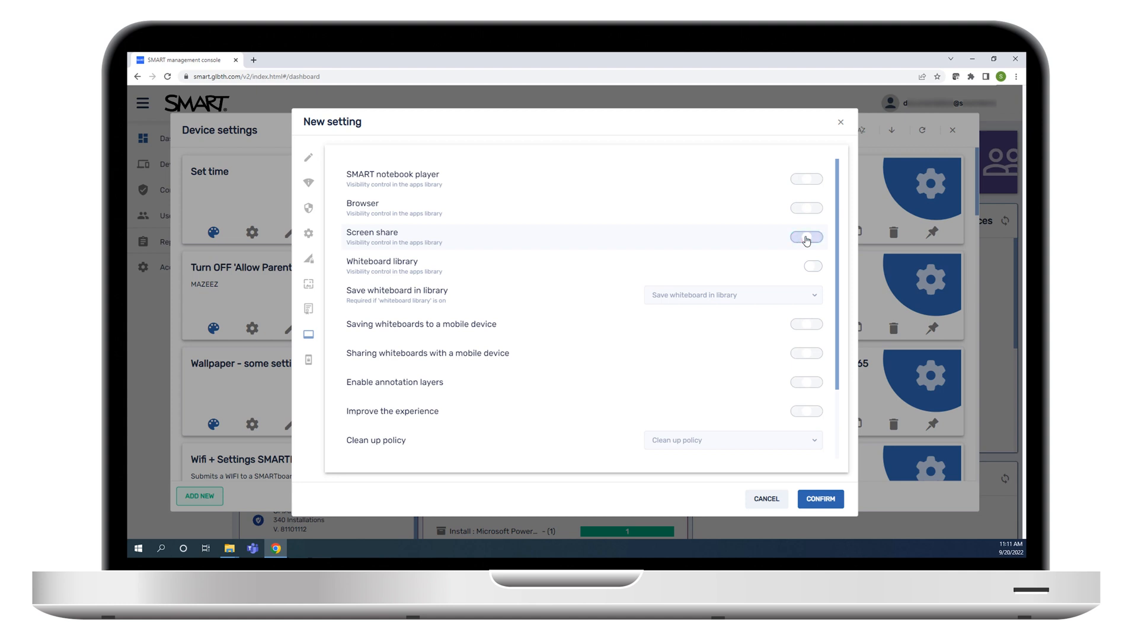
click(805, 237)
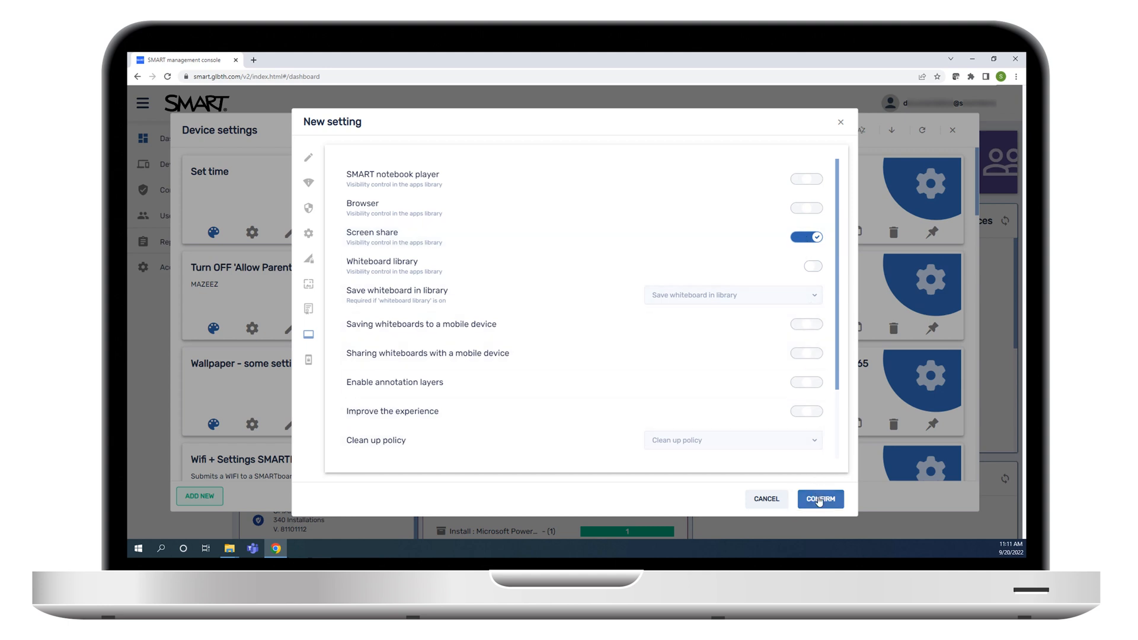
- Confirm the Enable Screen Share setting and close the Device settings window
click(819, 499)
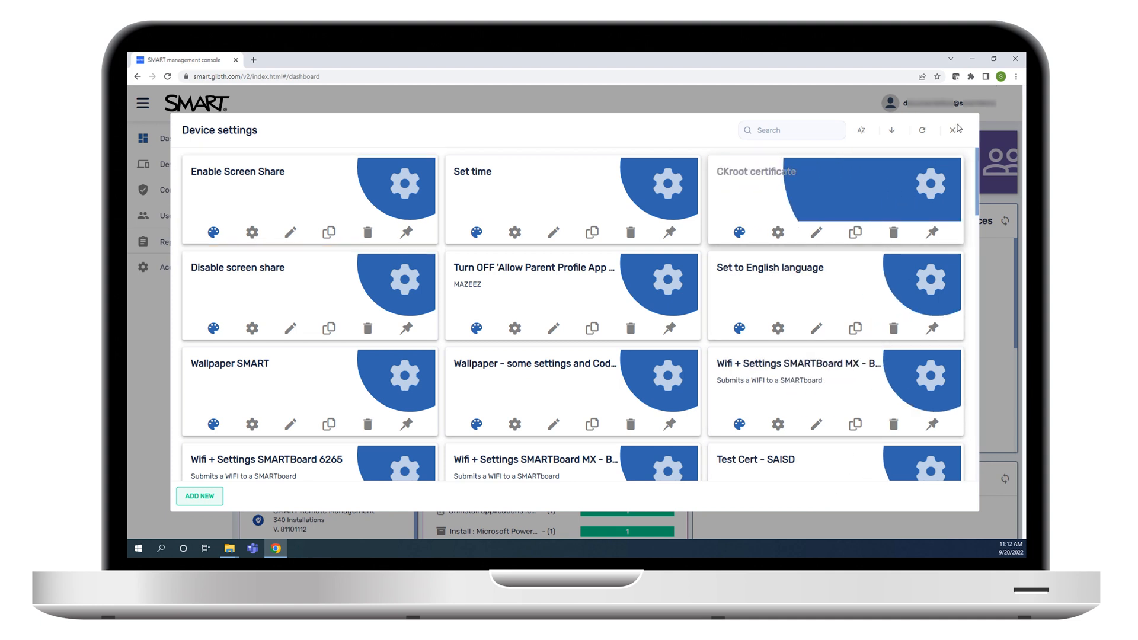
click(956, 129)
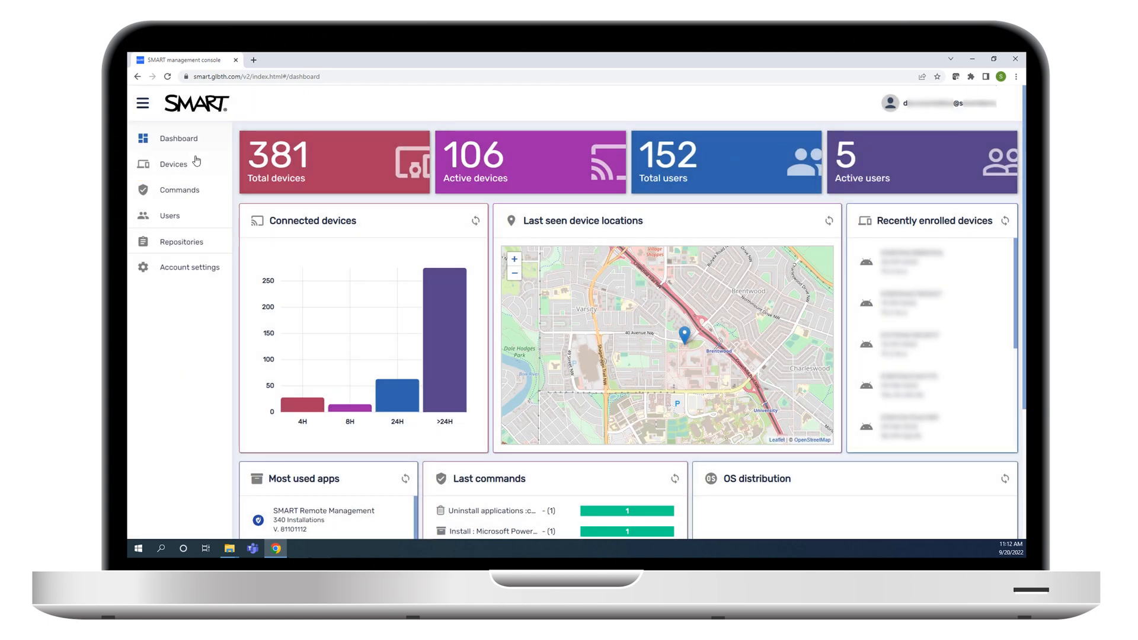
- Tick the CB-6075S-V3-2 display in Devices and bring up the device settings picker
click(172, 164)
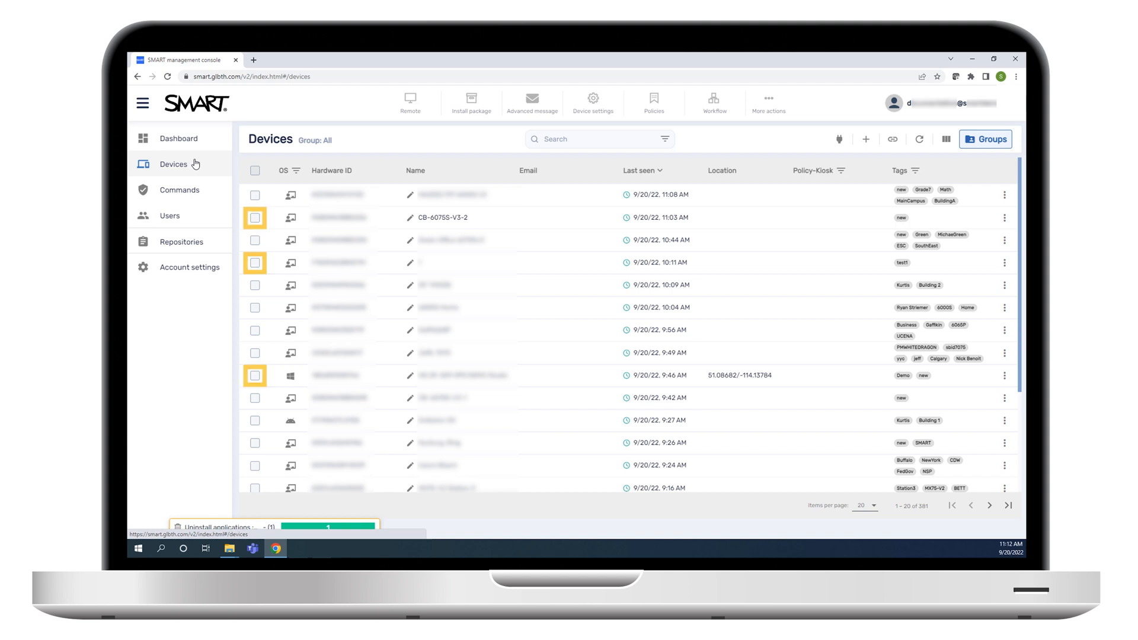
click(599, 139)
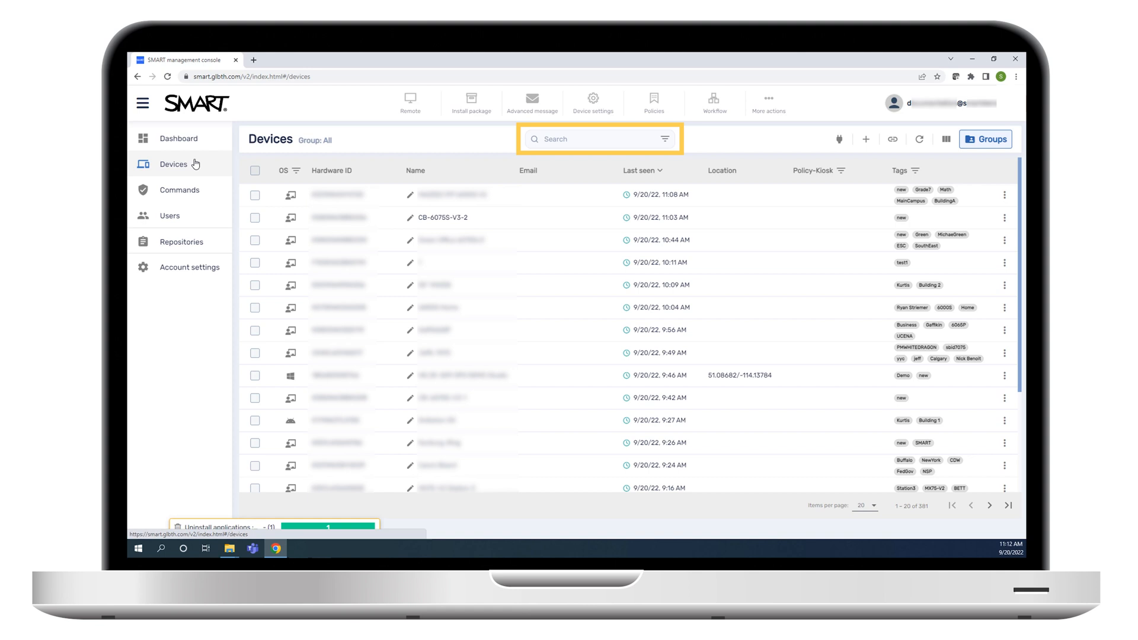
click(985, 139)
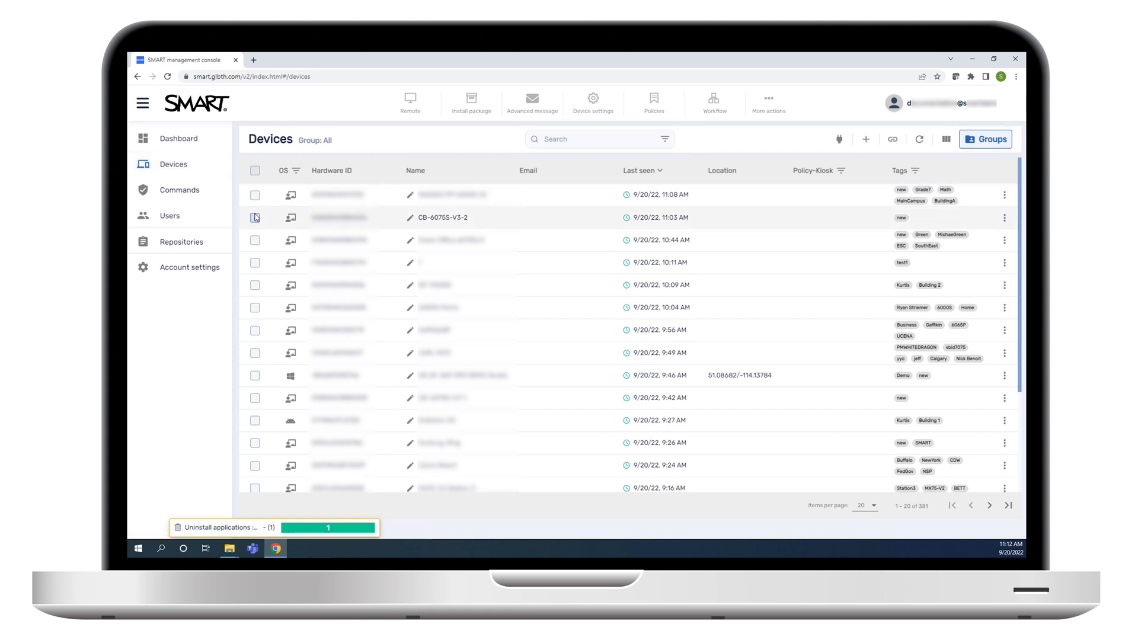
click(255, 218)
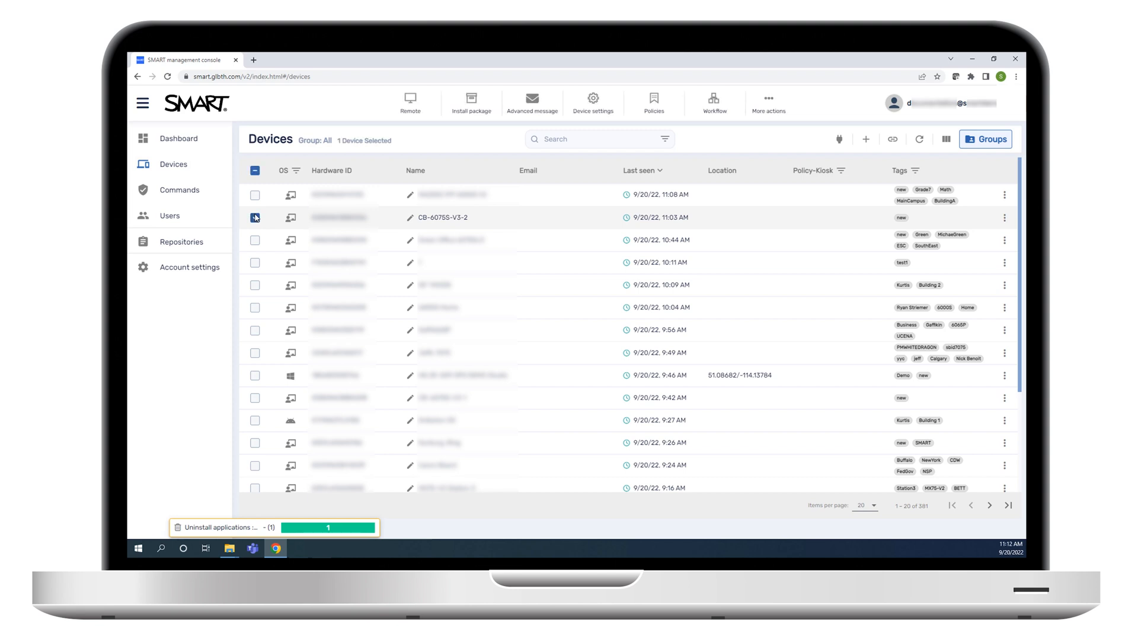
click(255, 218)
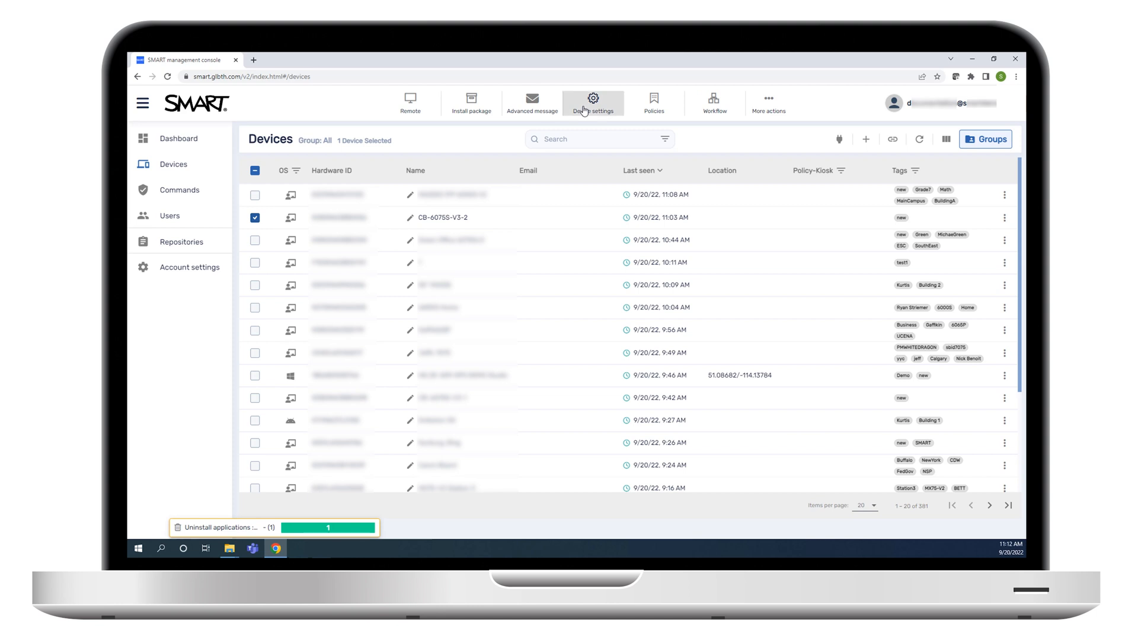
click(592, 102)
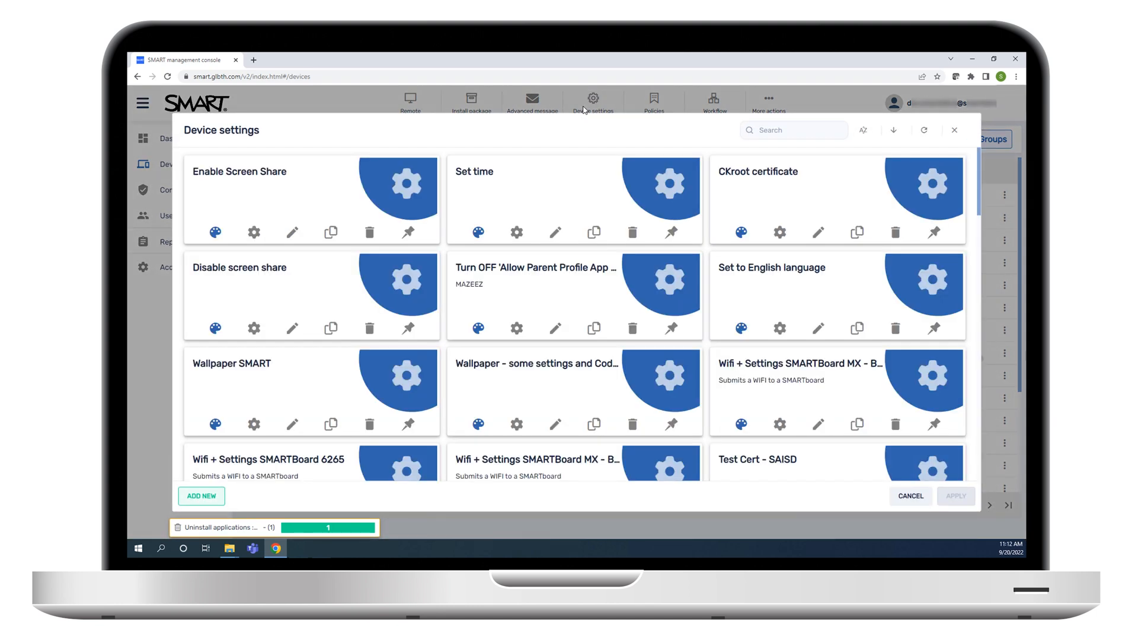